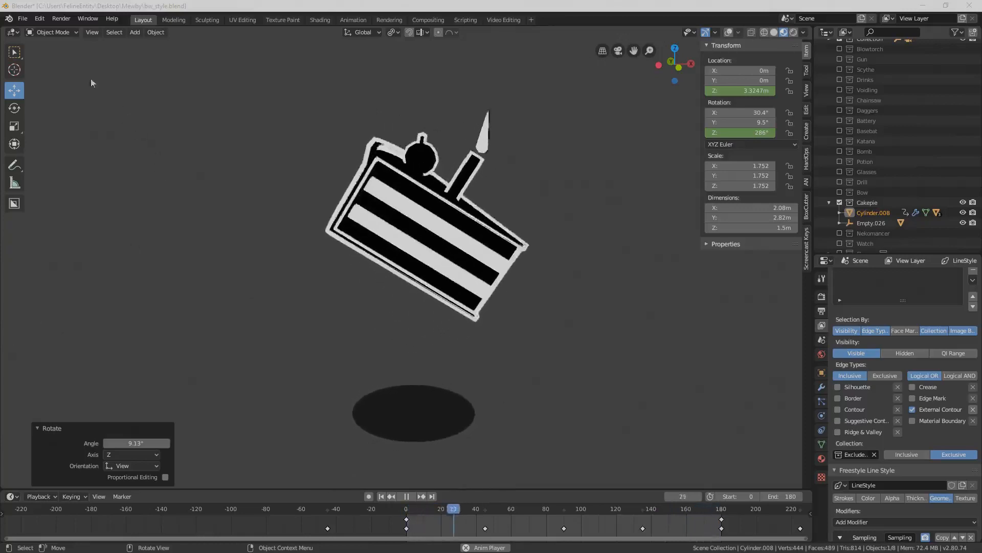
Create a new General scene, discarding the cake file's unsaved changes
click(22, 19)
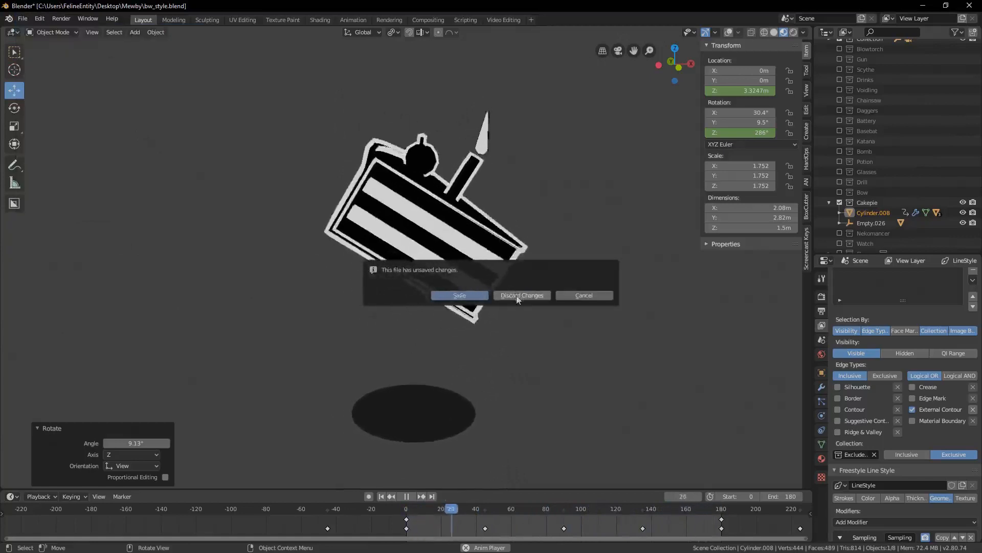
click(522, 295)
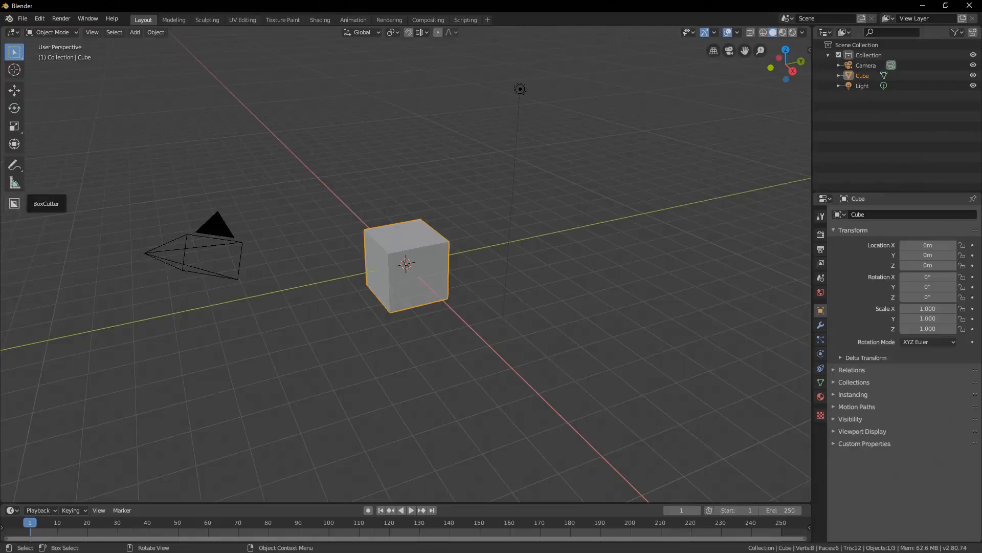
Delete the default cube, camera and light, and add a Monkey mesh
key(x)
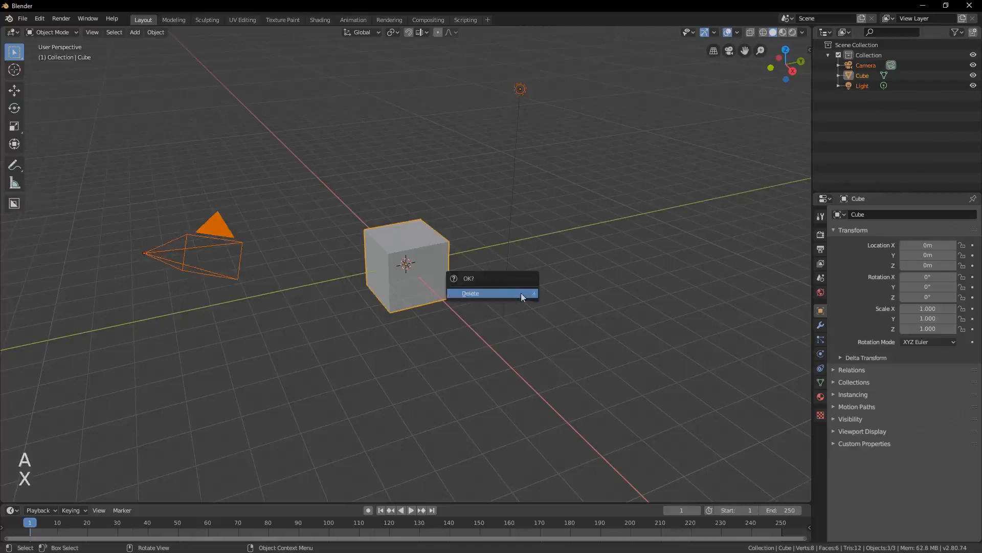
click(485, 293)
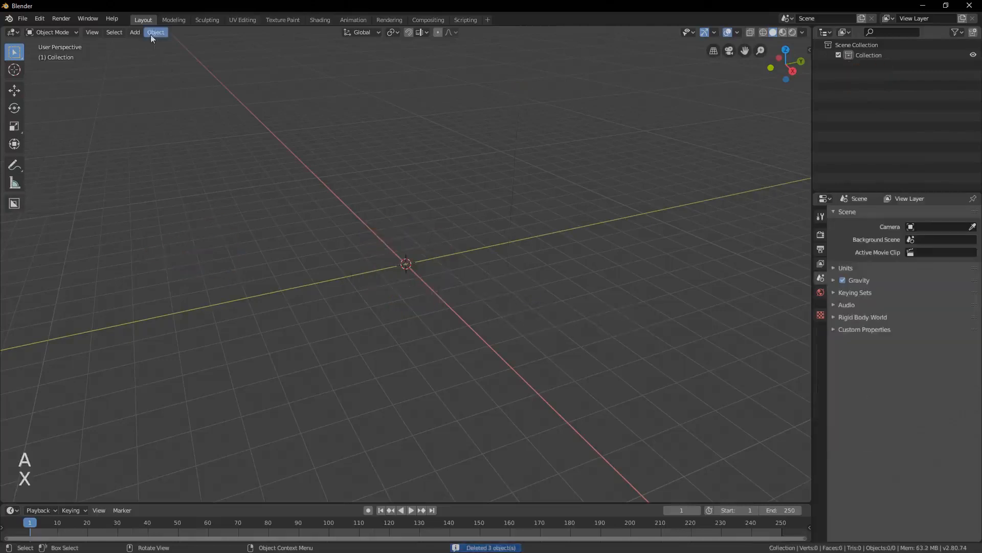
click(135, 32)
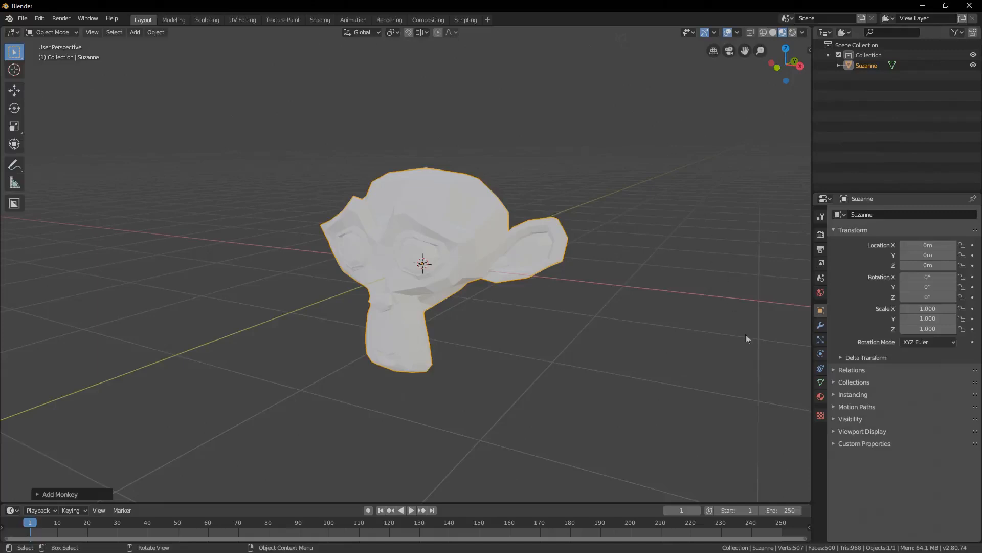
Create a new material for Suzanne with an Emission surface coloured black
click(820, 396)
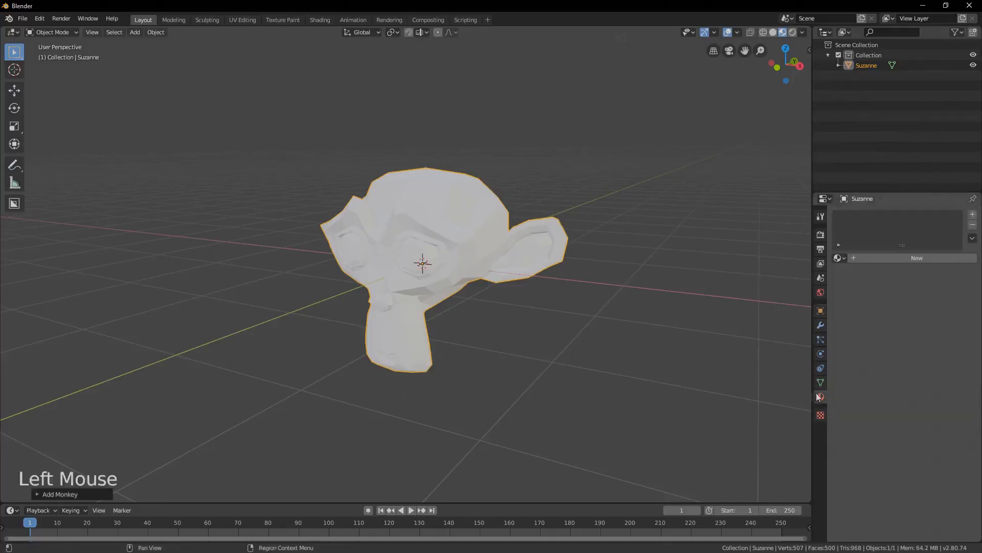
click(917, 258)
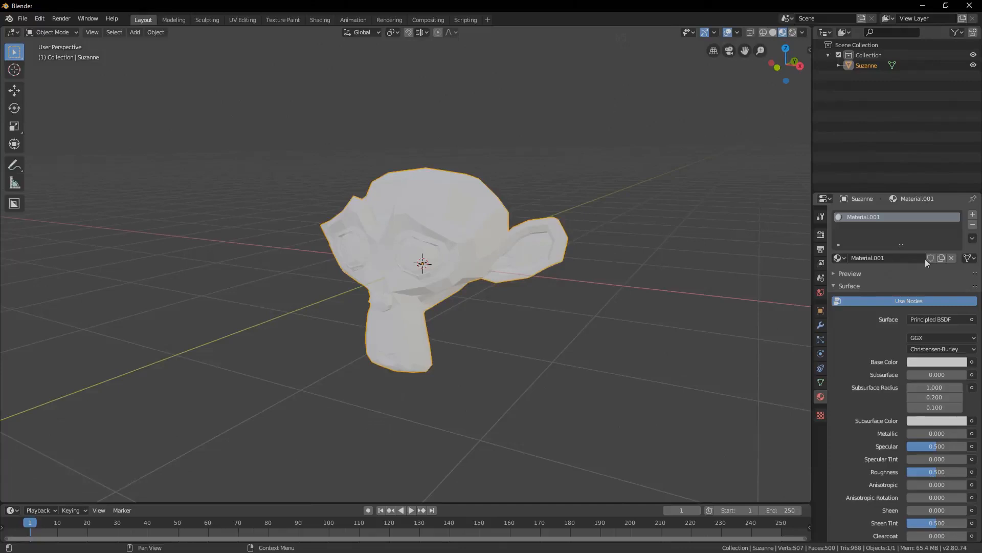
click(941, 319)
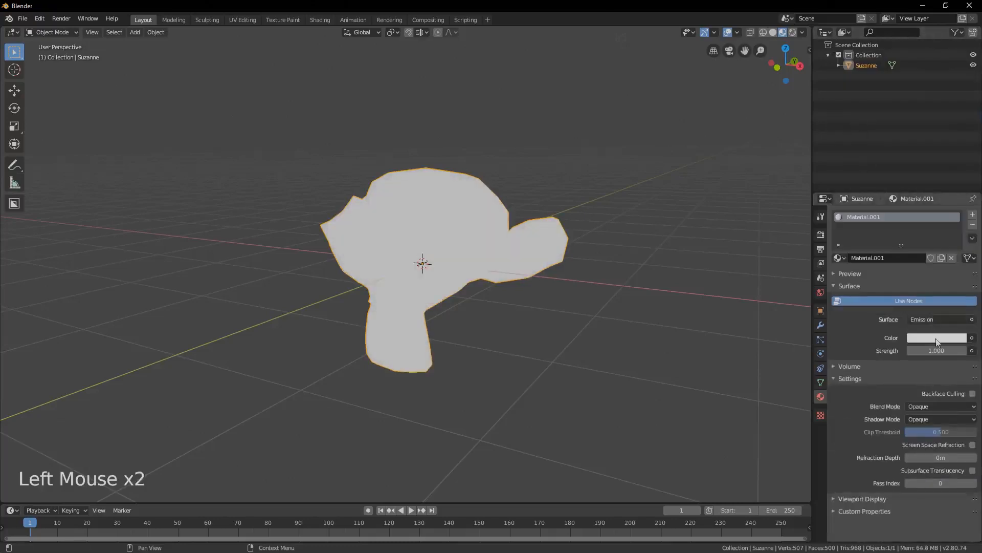
click(936, 337)
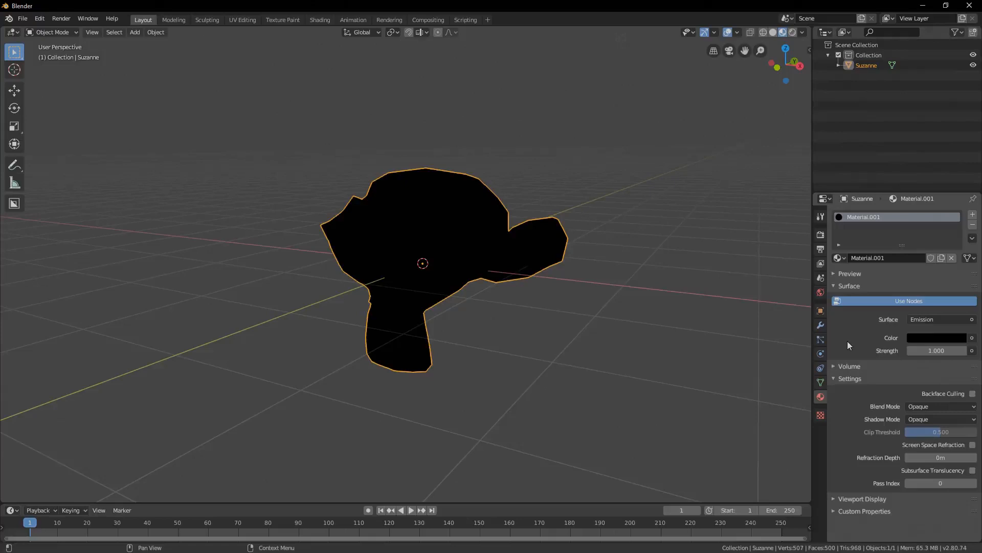
click(972, 214)
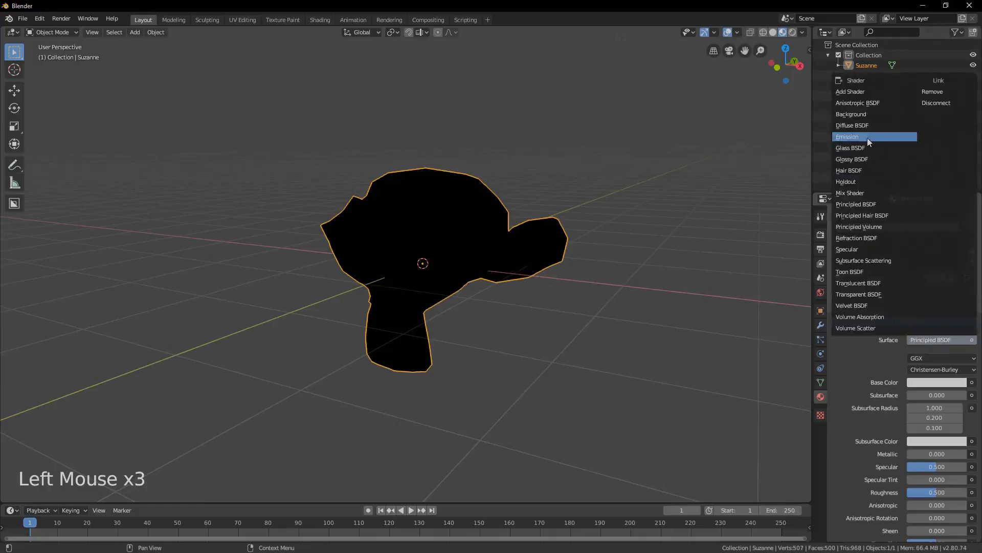
Make Material.002 a white Emission shader with Backface Culling enabled
click(847, 136)
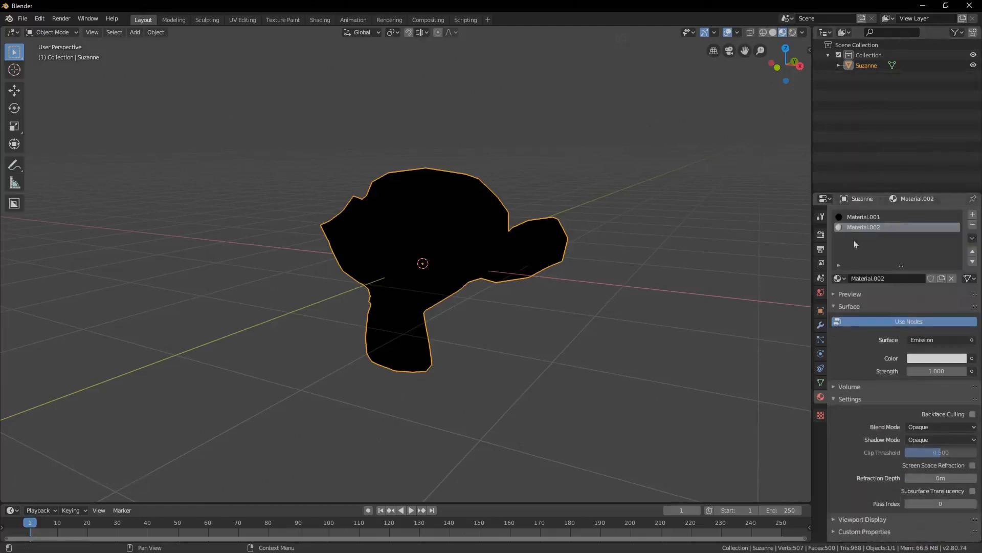
mouse_move(844, 343)
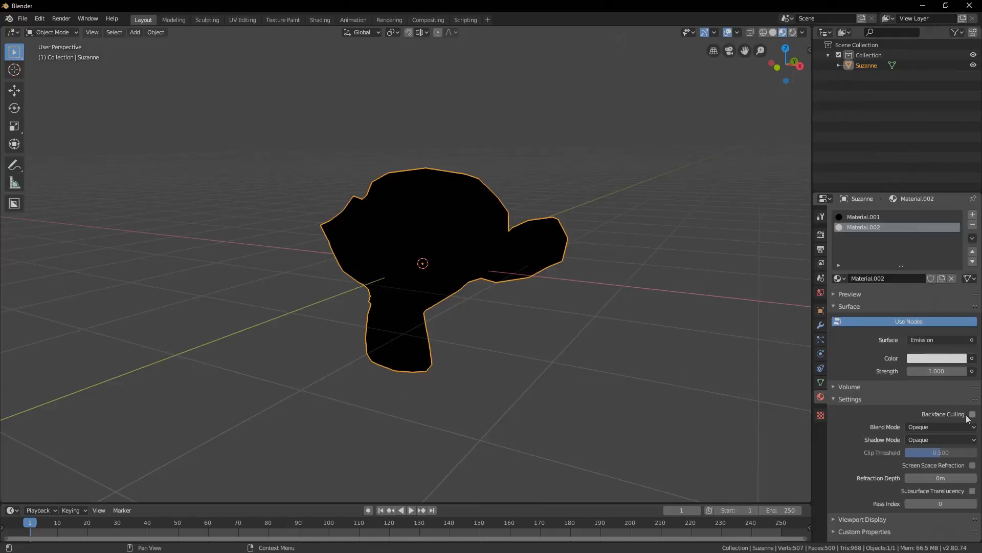
click(973, 413)
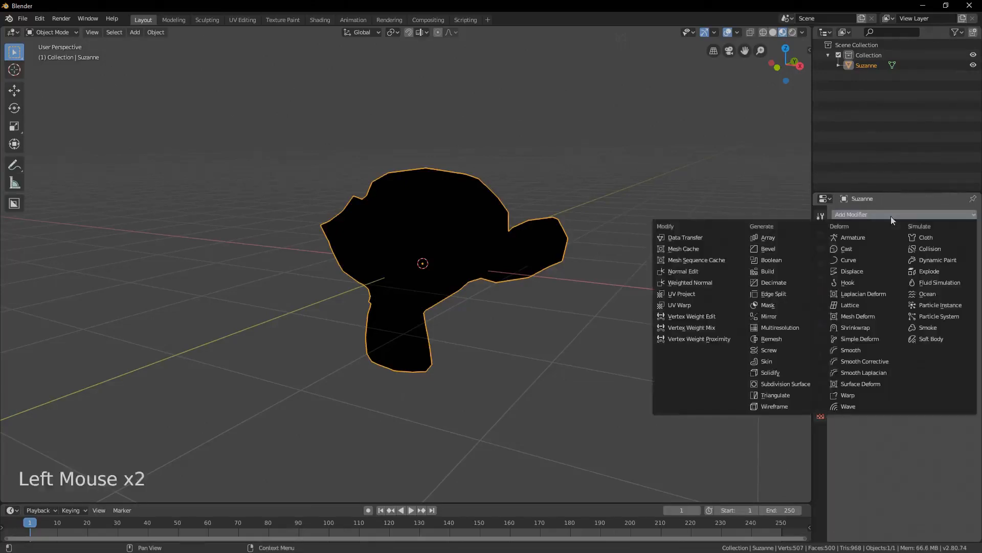
mouse_move(786, 373)
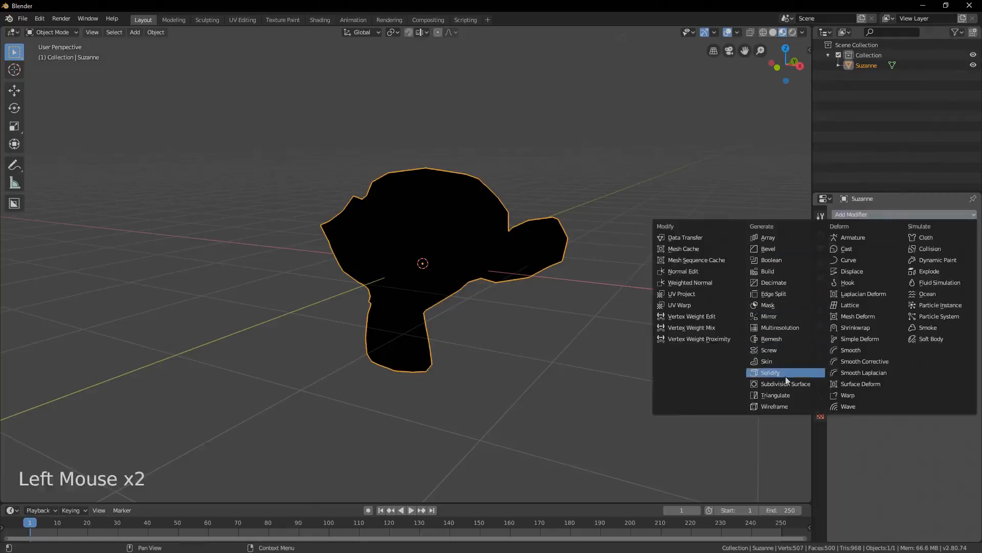
Add a Solidify modifier with -0.04 m thickness and Fill Rim turned off
click(774, 372)
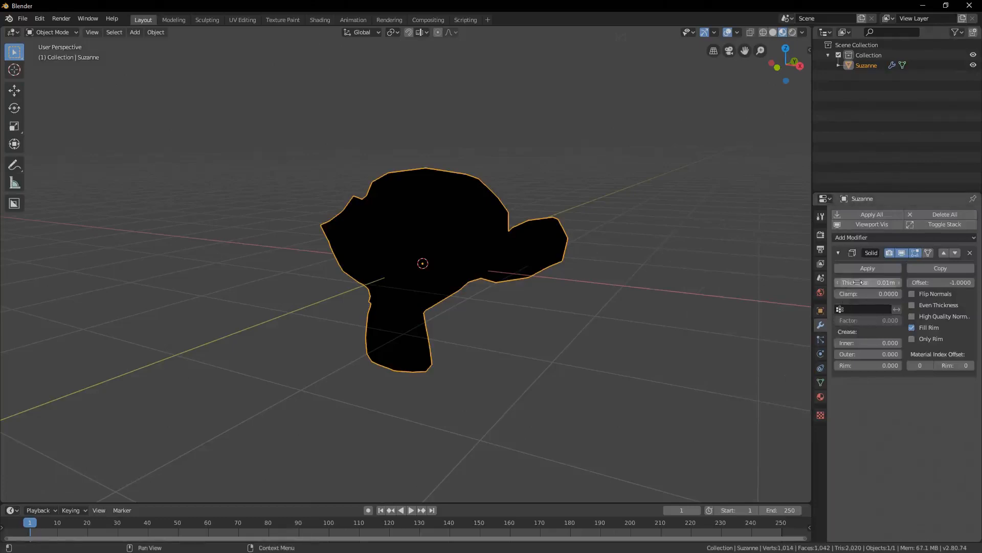
drag(885, 282, 848, 282)
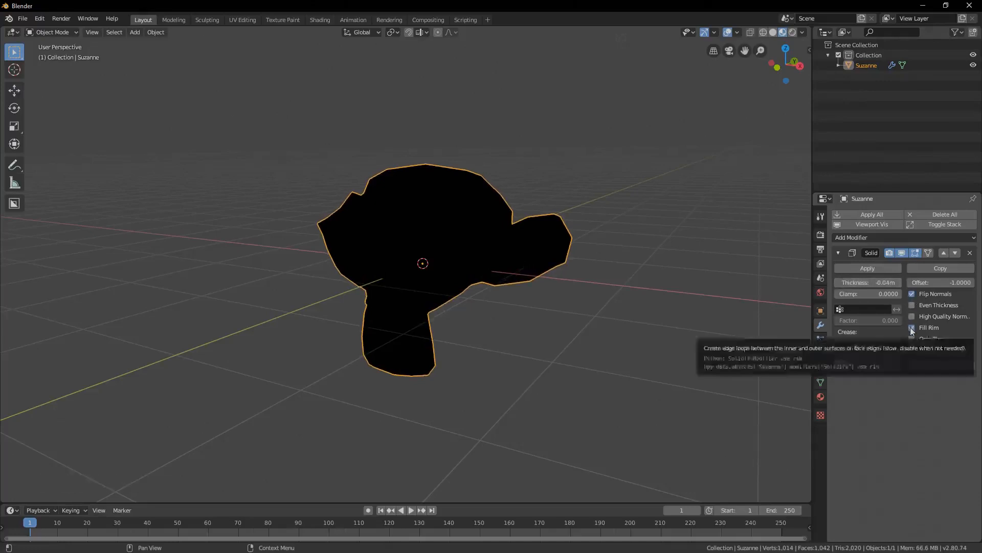
click(912, 327)
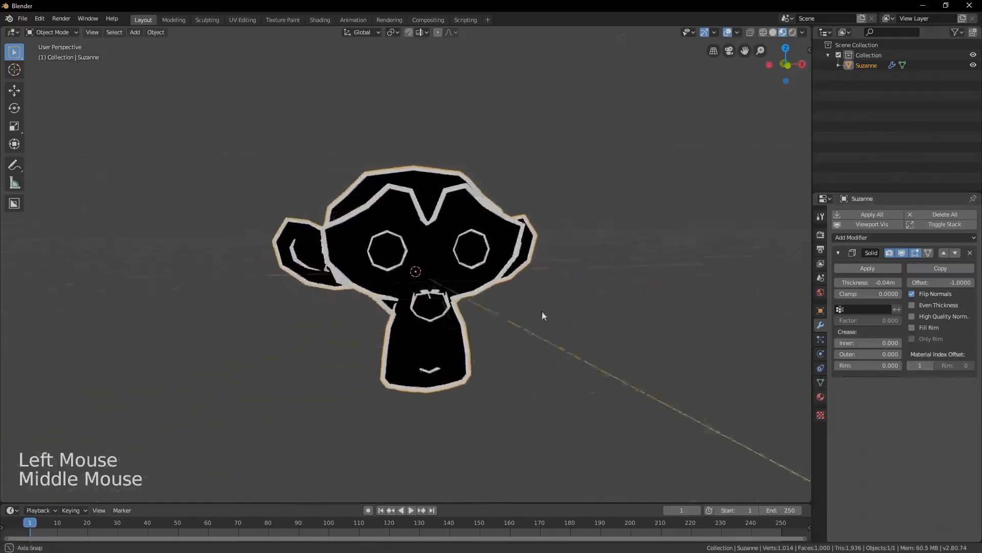
Set Solidify Material Index Offset to 1 and orbit to check the white outline
drag(542, 316, 517, 321)
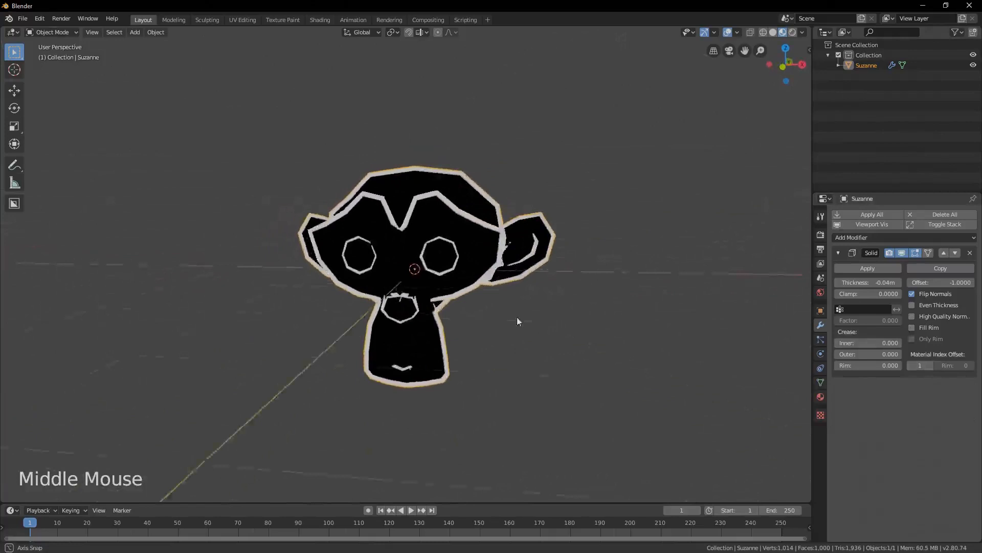
drag(517, 322, 504, 324)
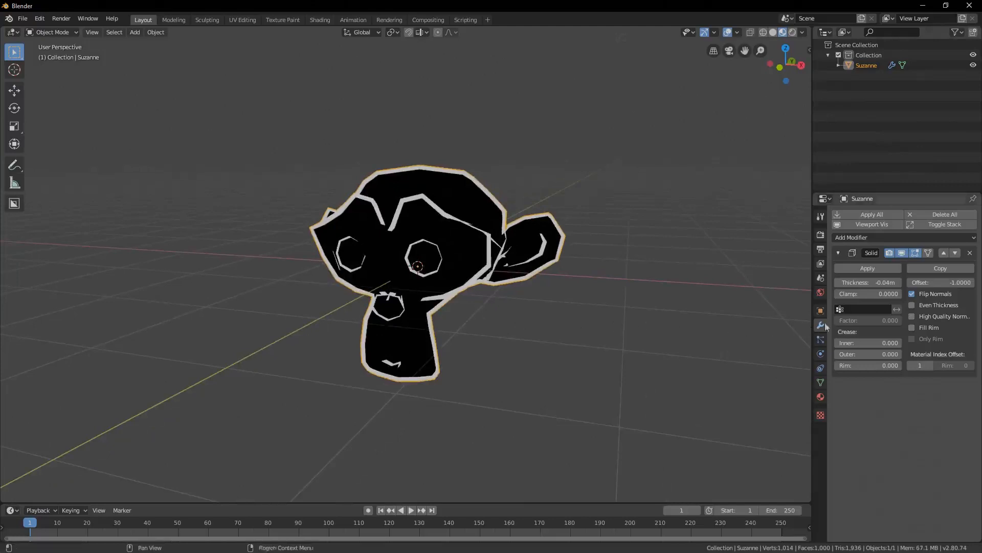
click(912, 294)
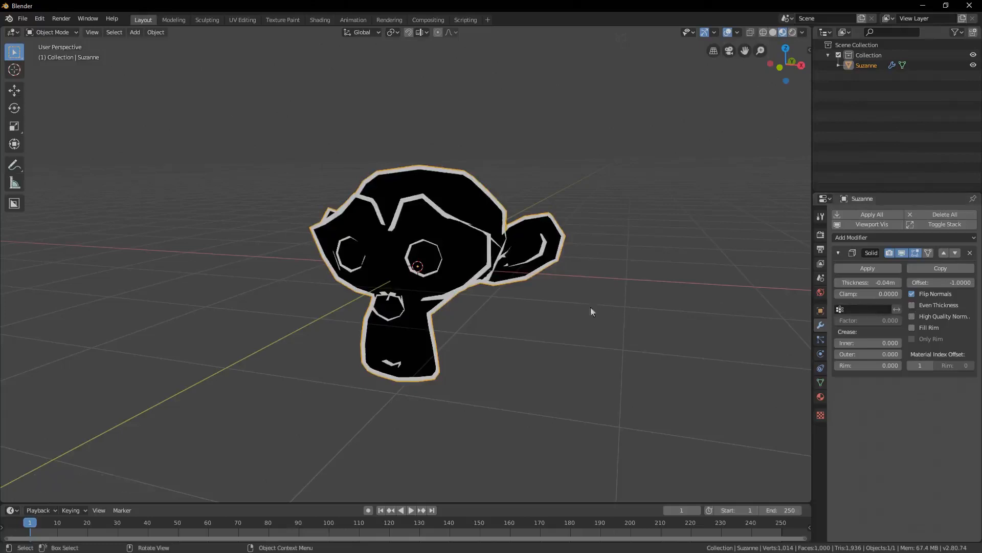
Apply Suzanne's scale transform from the Apply menu
key(Shift+A)
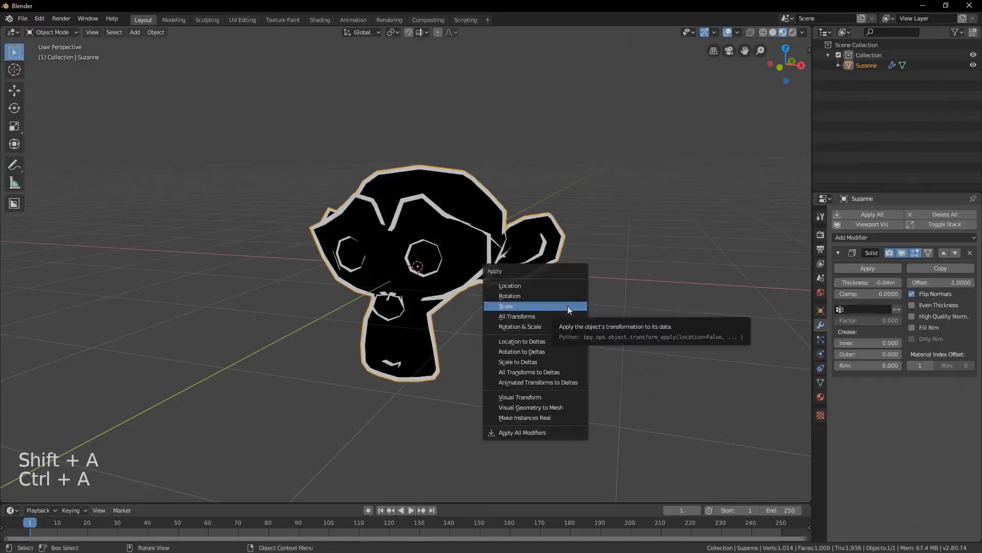
click(506, 306)
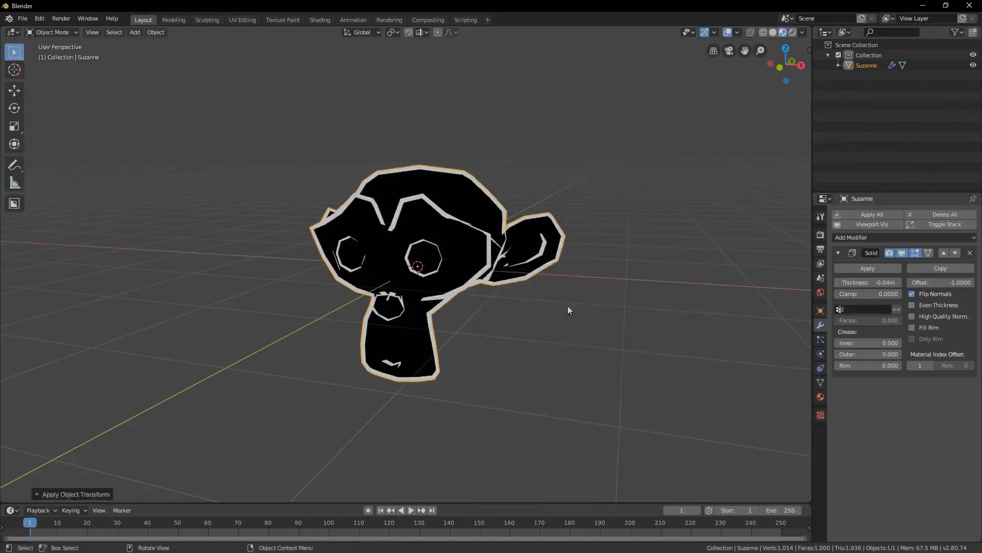